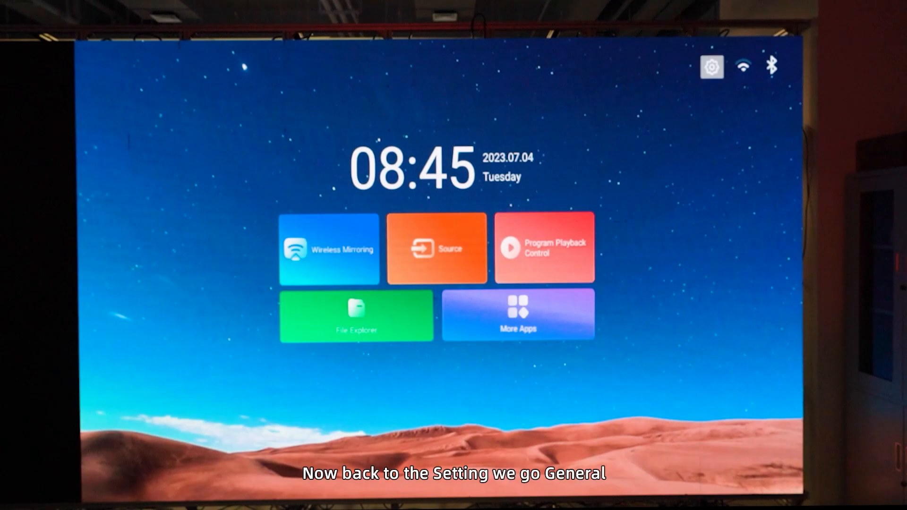
- Reach the General settings page from the home screen and expand the Screensaver duration options
left_click(711, 67)
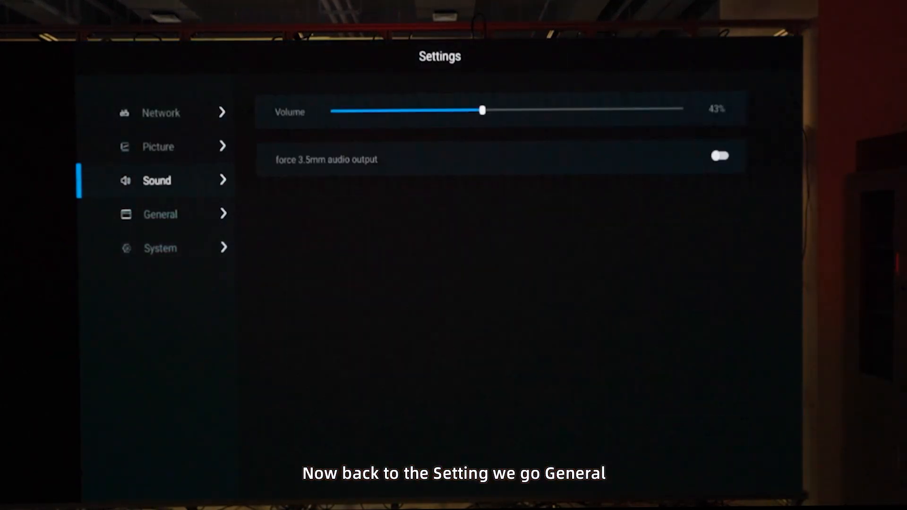
left_click(161, 215)
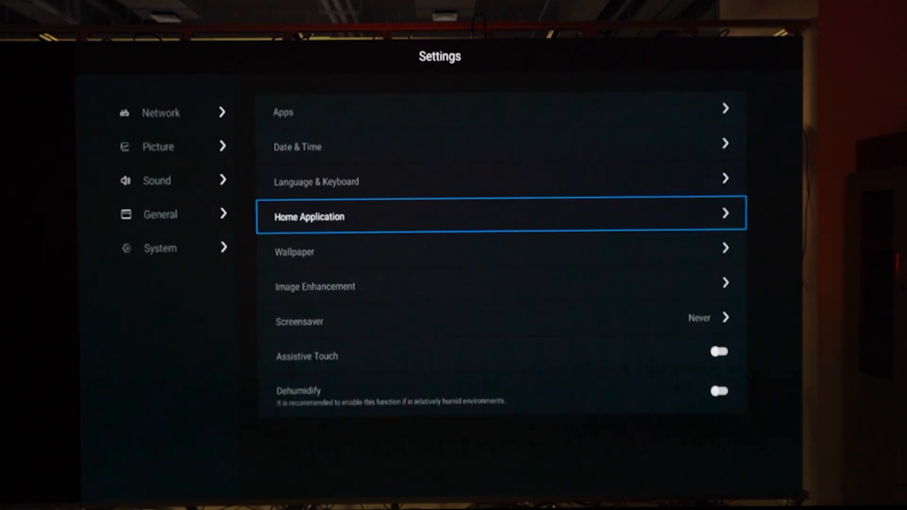
left_click(294, 252)
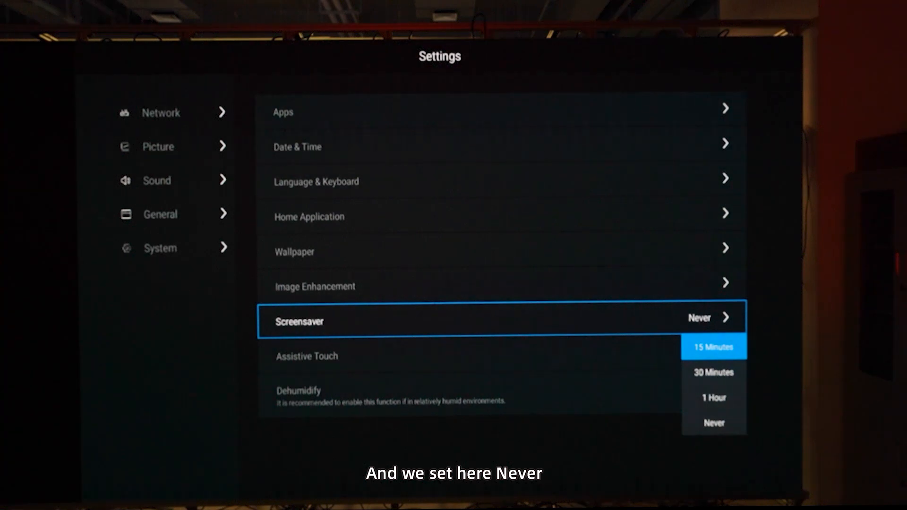
- Set Screensaver to Never and switch Assistive Touch on, leaving Dehumidify off
left_click(714, 422)
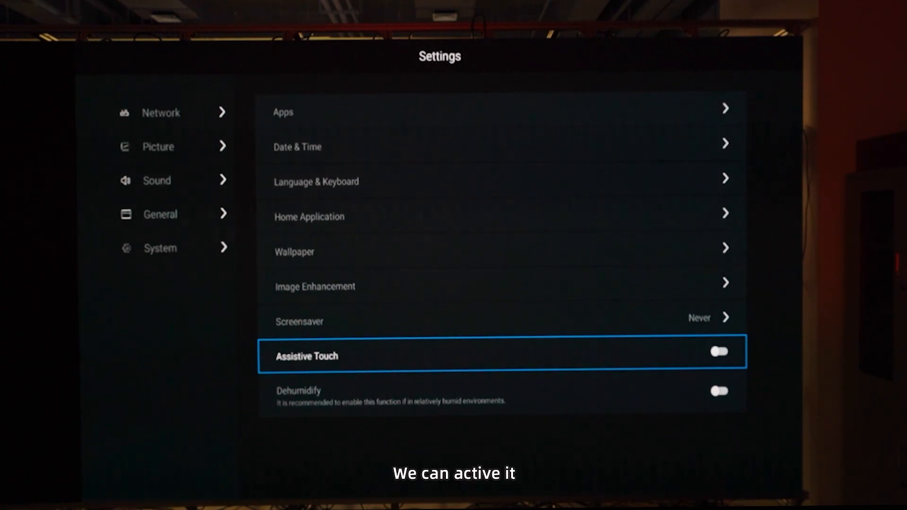
left_click(719, 351)
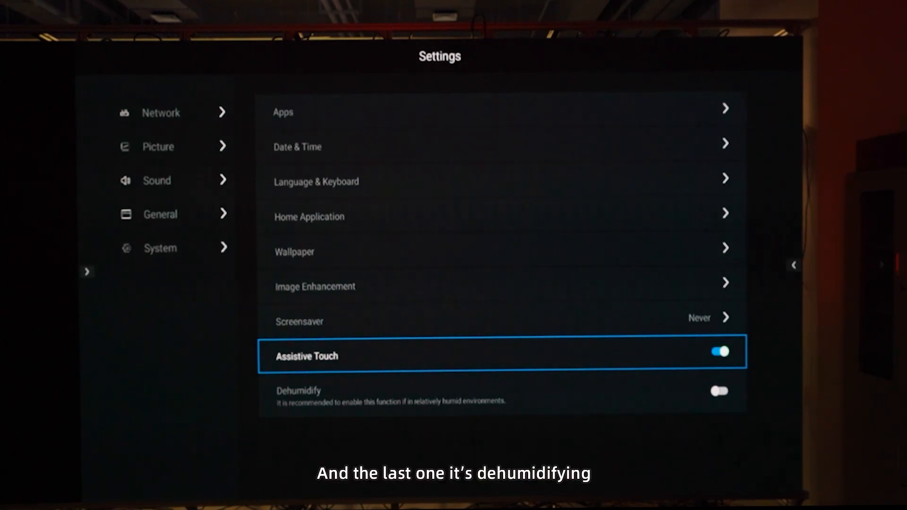